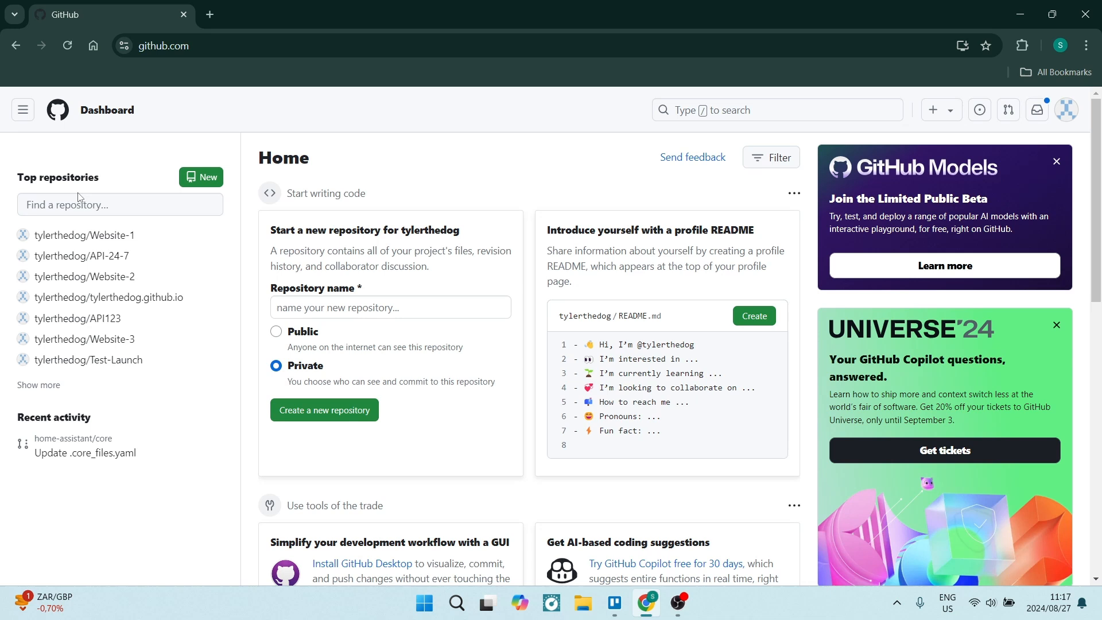
pyautogui.moveTo(187, 231)
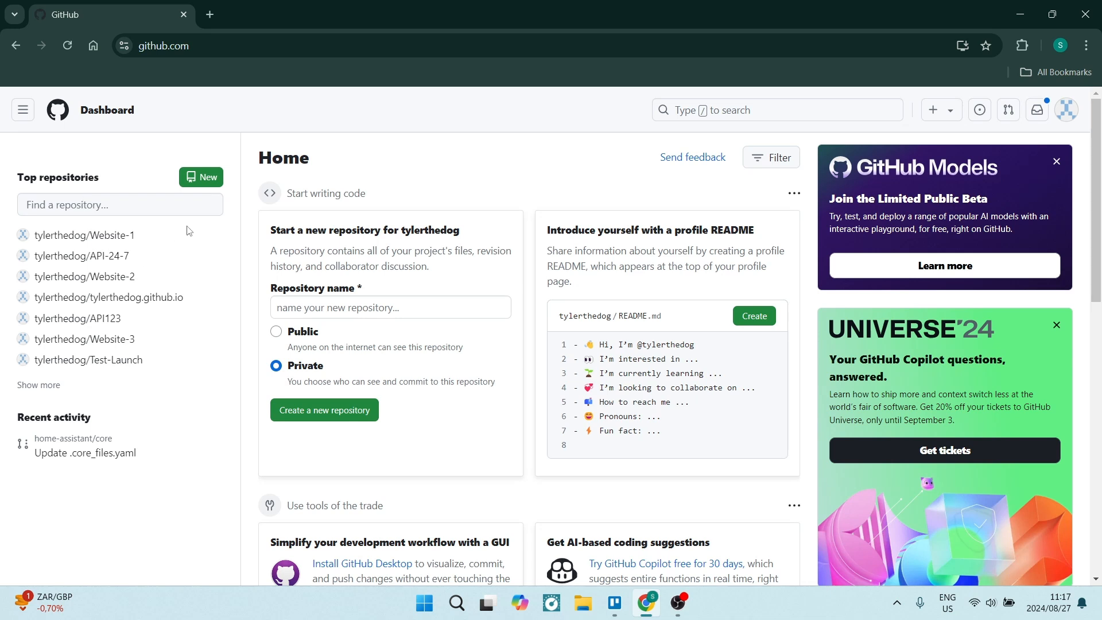
pyautogui.moveTo(81, 255)
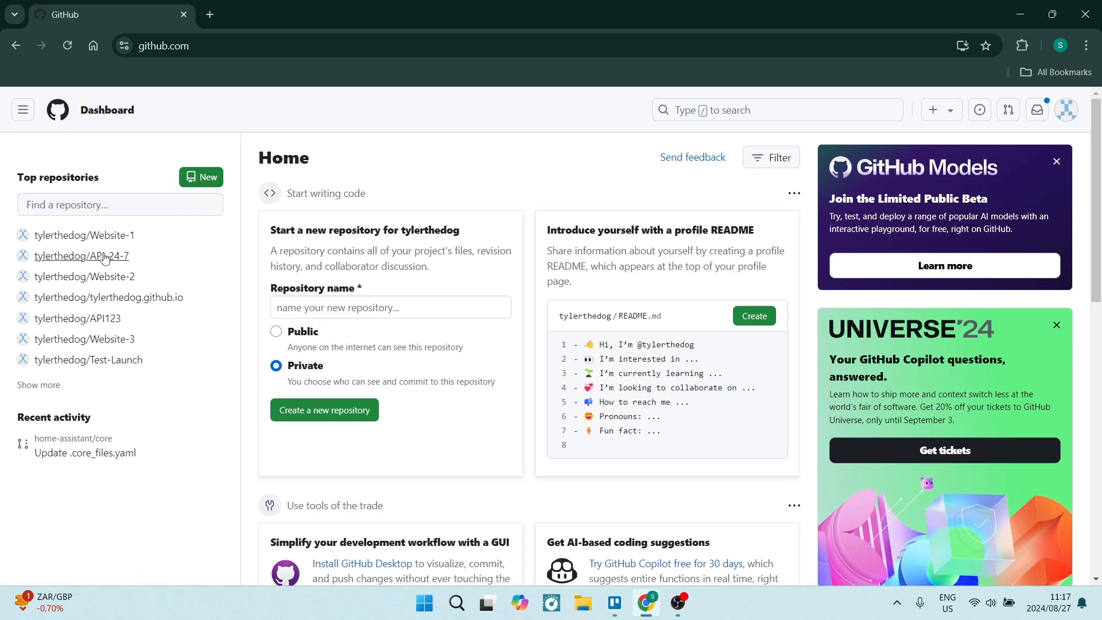
# Open the tylerthedog/API-24-7 repository from the dashboard's Top repositories.
pyautogui.click(82, 255)
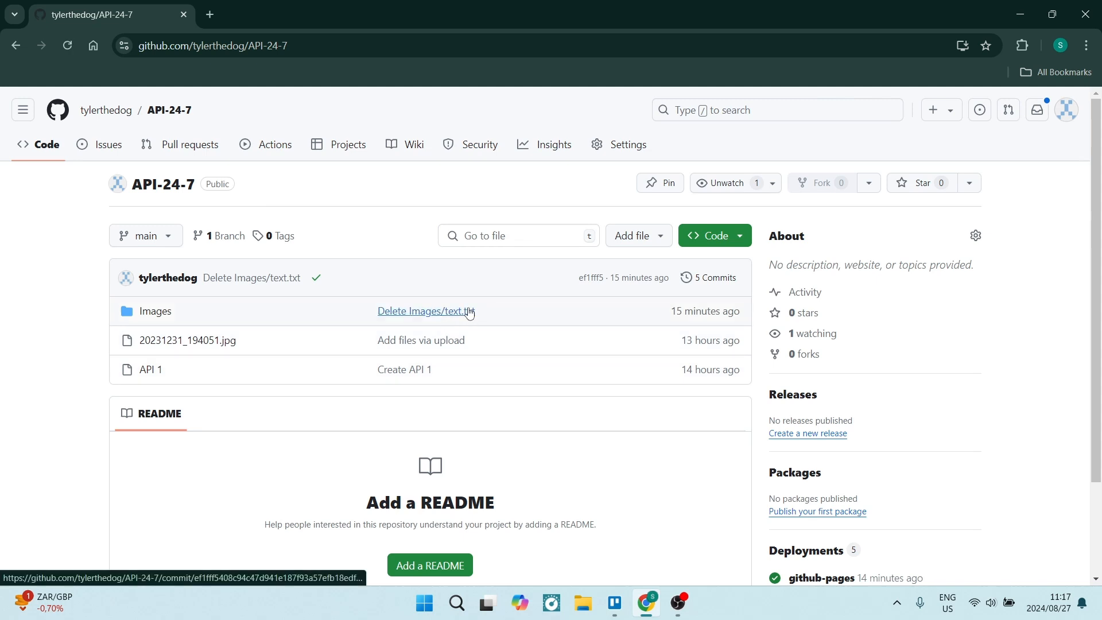
pyautogui.moveTo(644, 247)
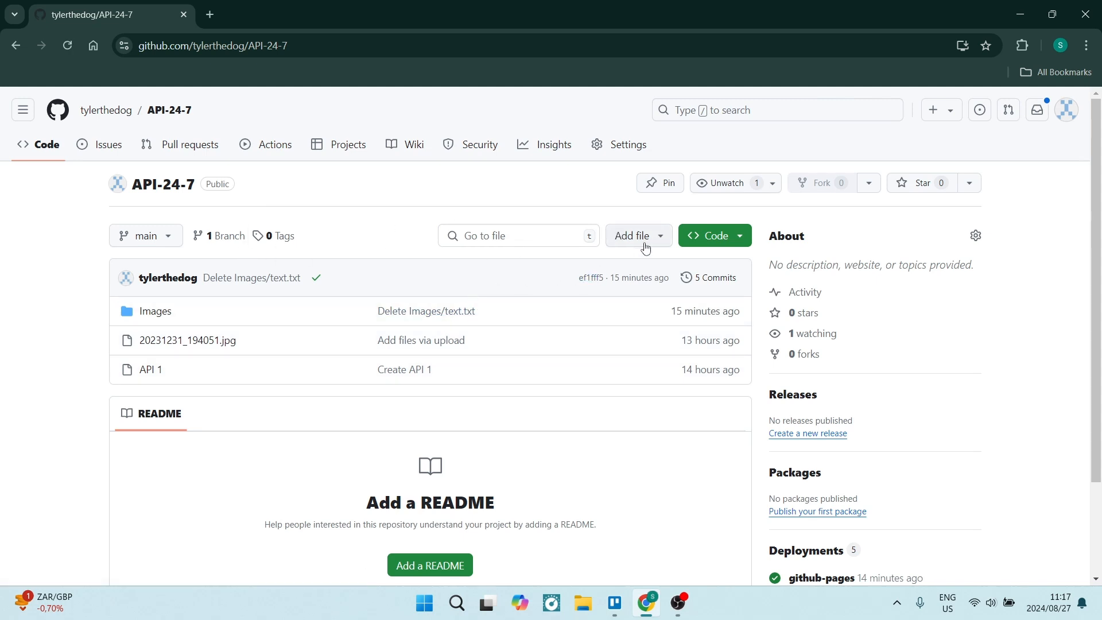
# Create a new empty file in API-24-7 via Add file.
pyautogui.click(634, 235)
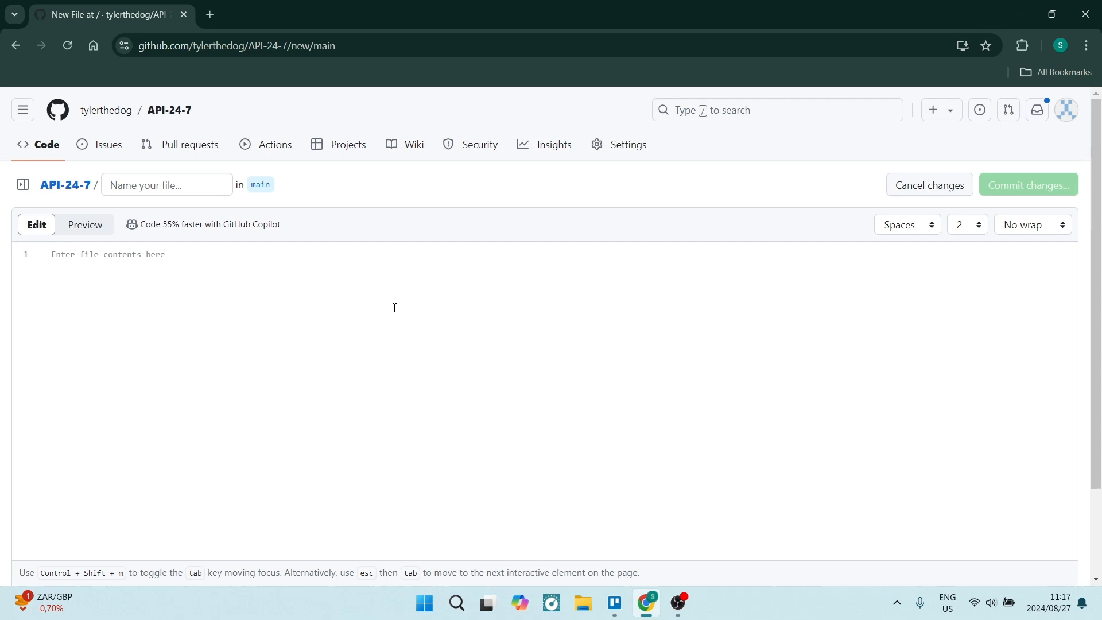
# Name the new file Readme.md, fill it with the README template, then leave the draft uncommitted.
pyautogui.click(167, 184)
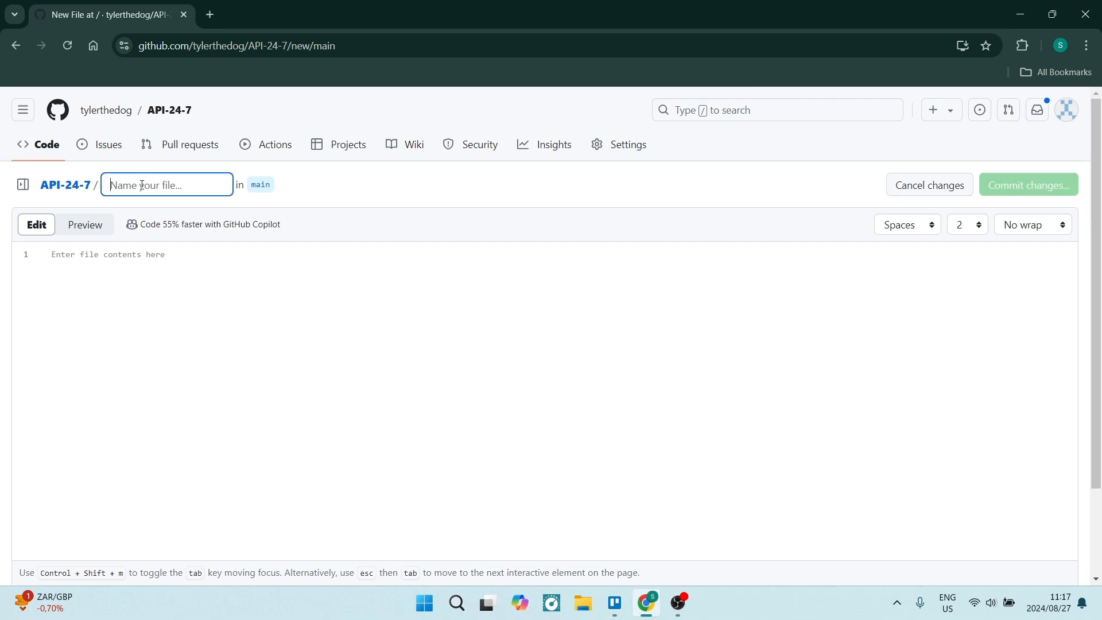
pyautogui.write('Read')
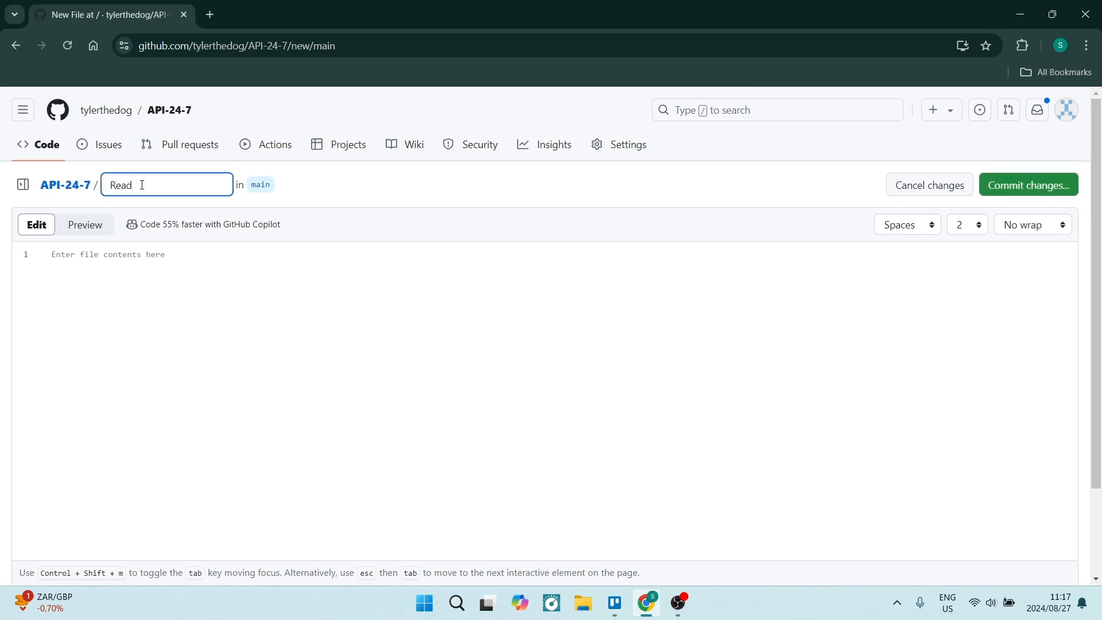
pyautogui.write('me.md')
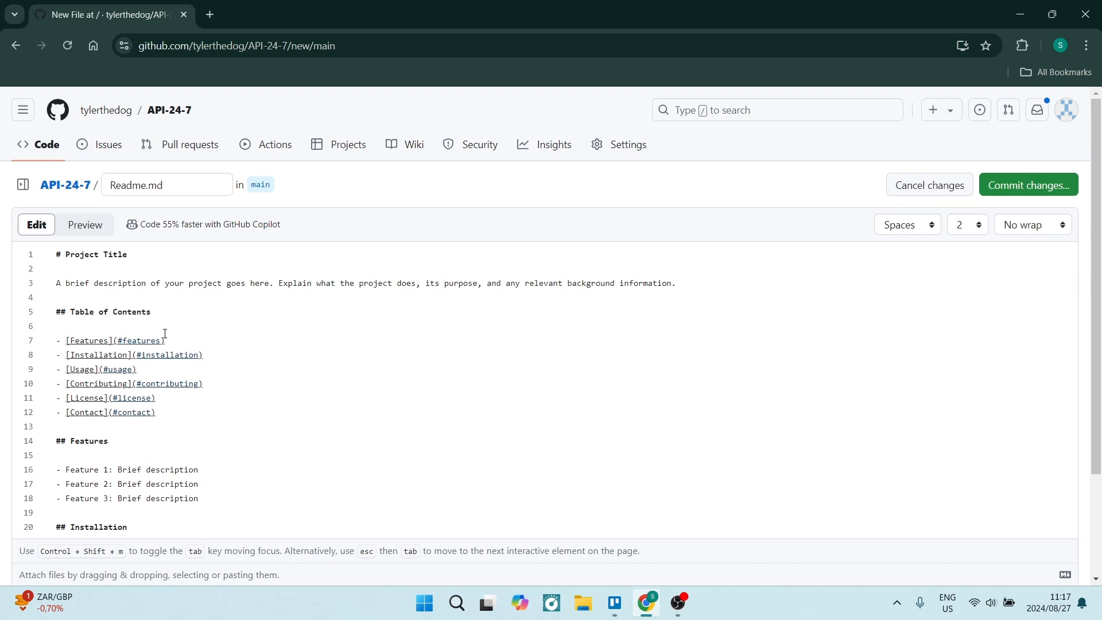
pyautogui.moveTo(1018, 195)
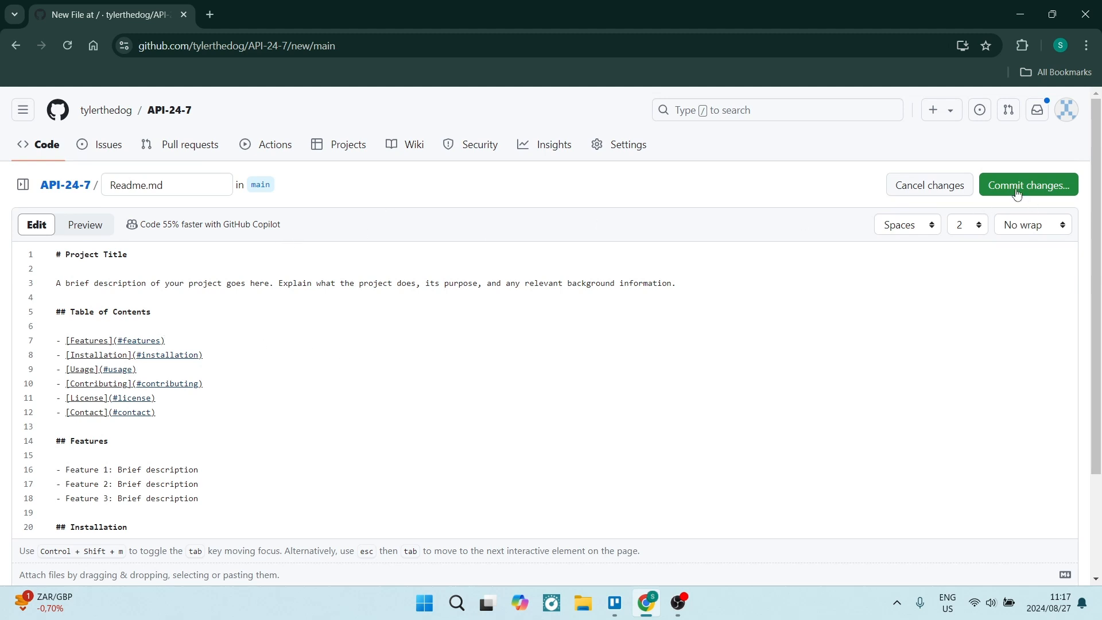
pyautogui.moveTo(1026, 188)
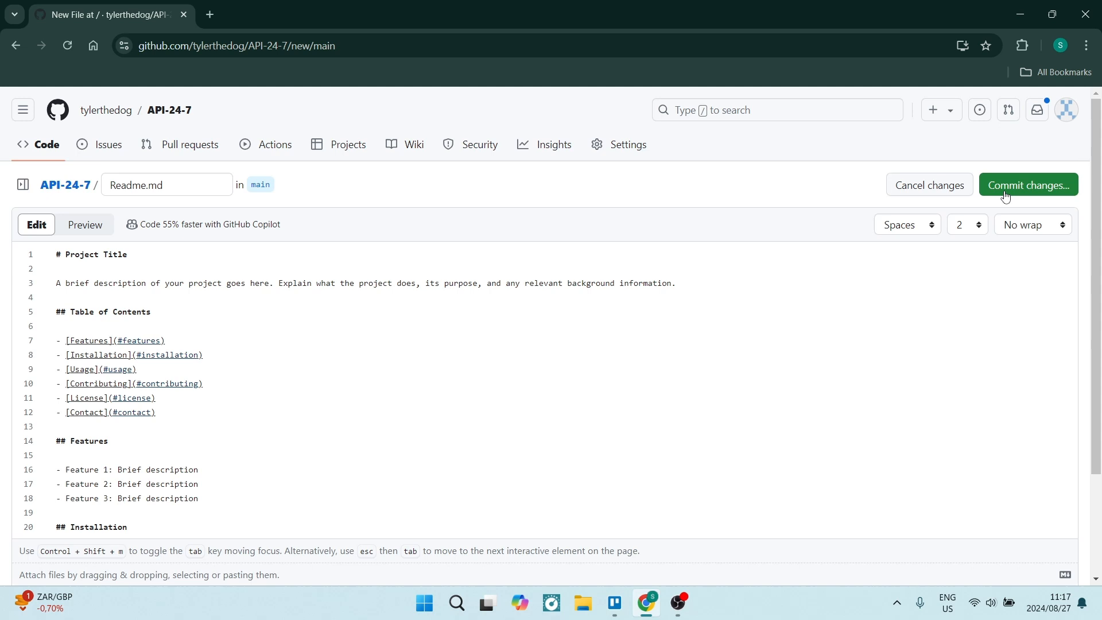
pyautogui.click(1026, 184)
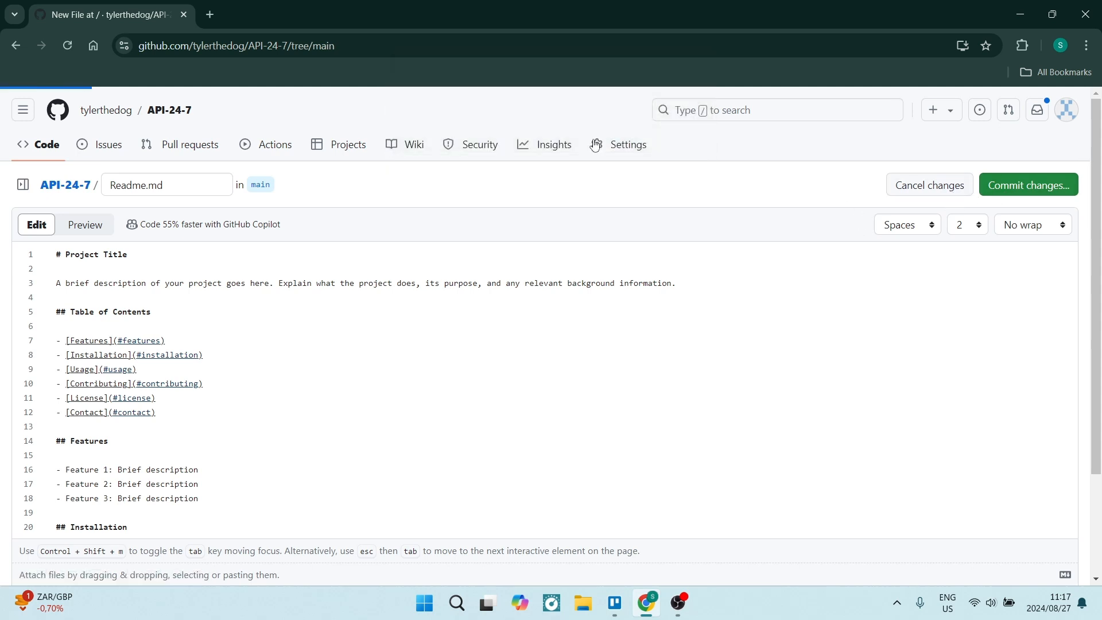
# Return to the API-24-7 main page and choose Add a README.
pyautogui.click(928, 184)
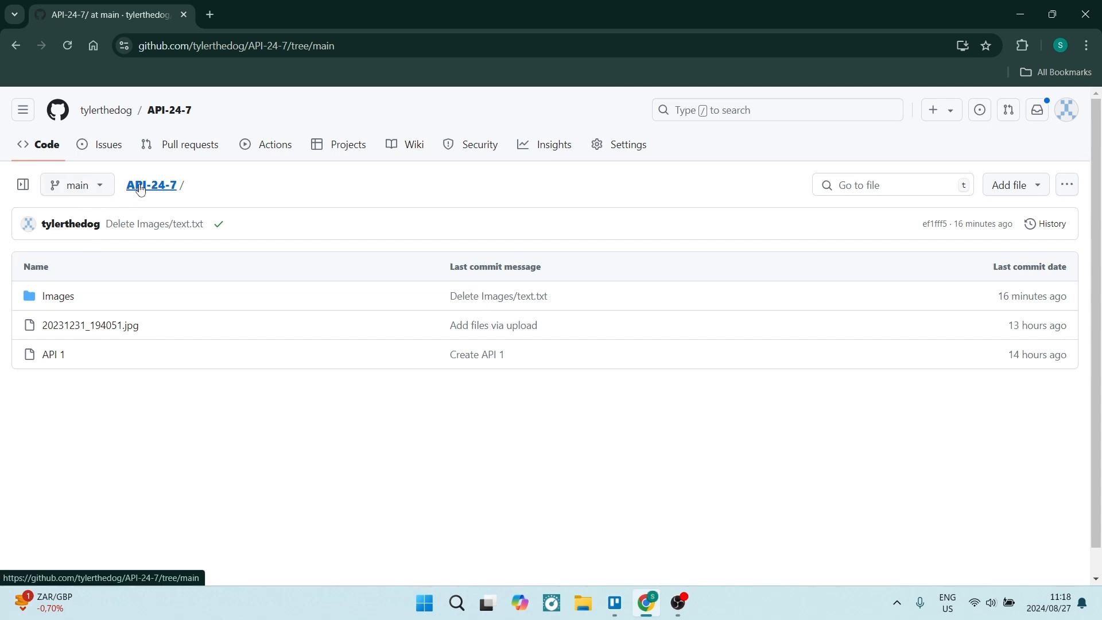
pyautogui.click(150, 184)
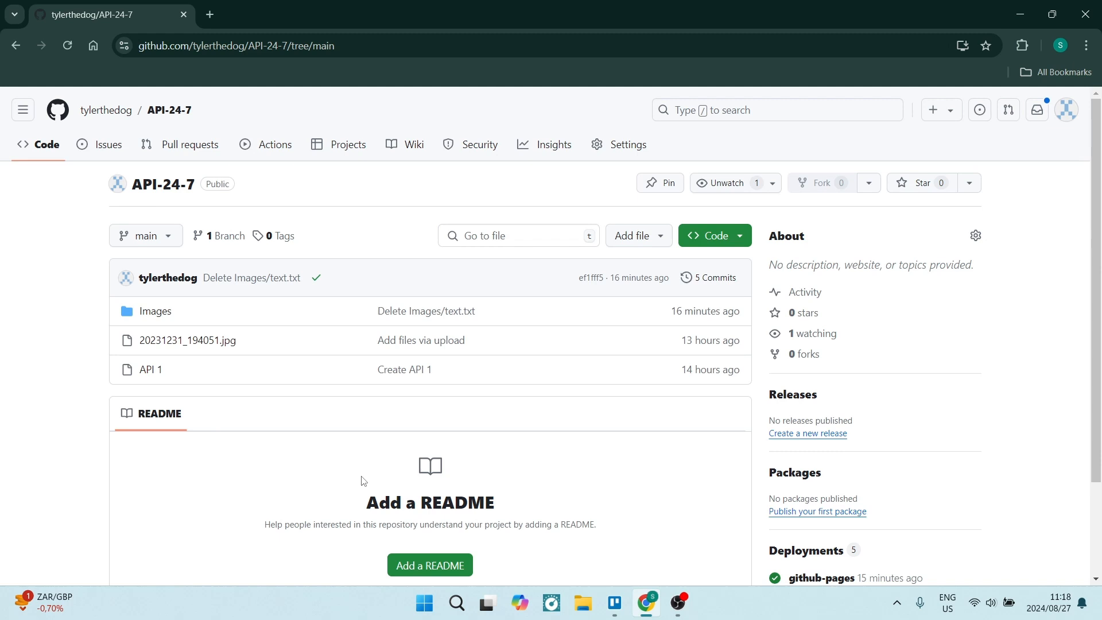
pyautogui.scroll(-3)
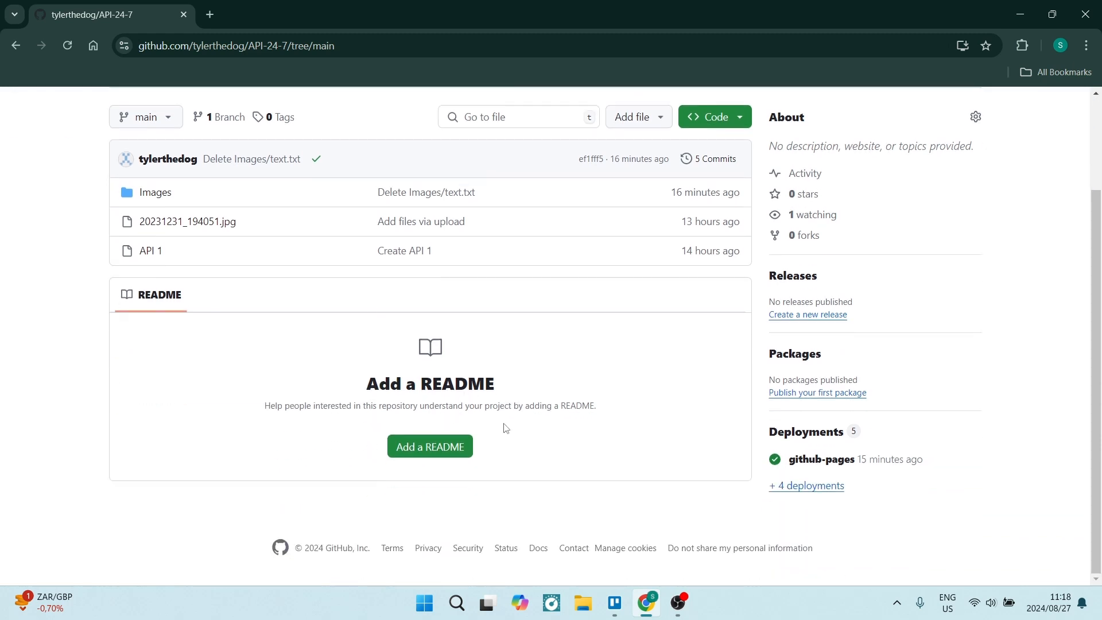
pyautogui.click(429, 446)
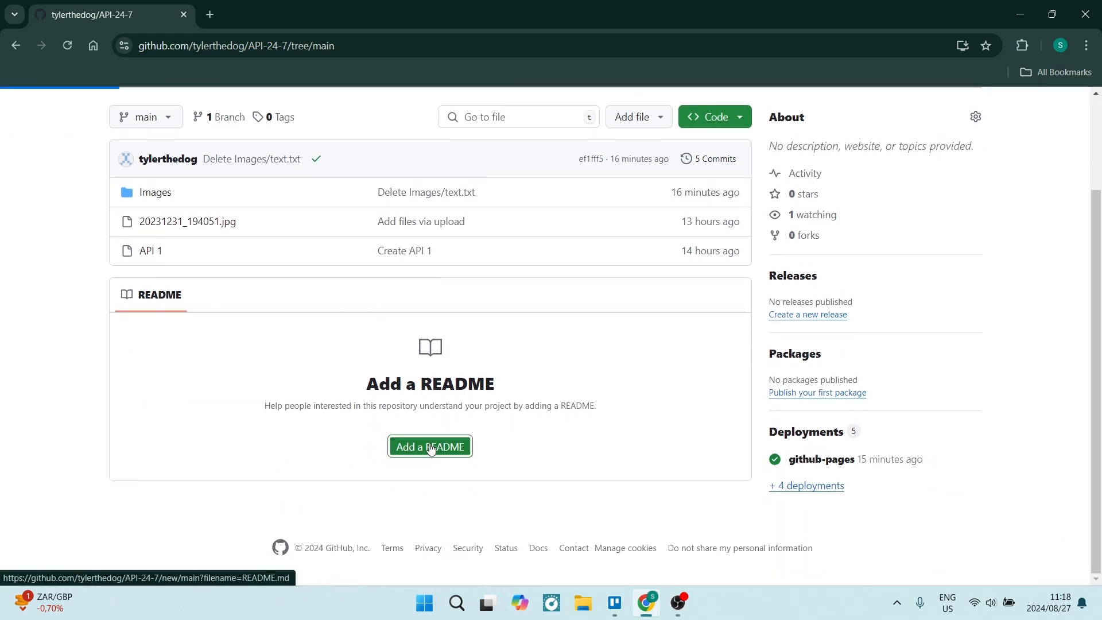
# Fill README.md with the project title and table of contents template and bring up its commit details.
pyautogui.click(429, 446)
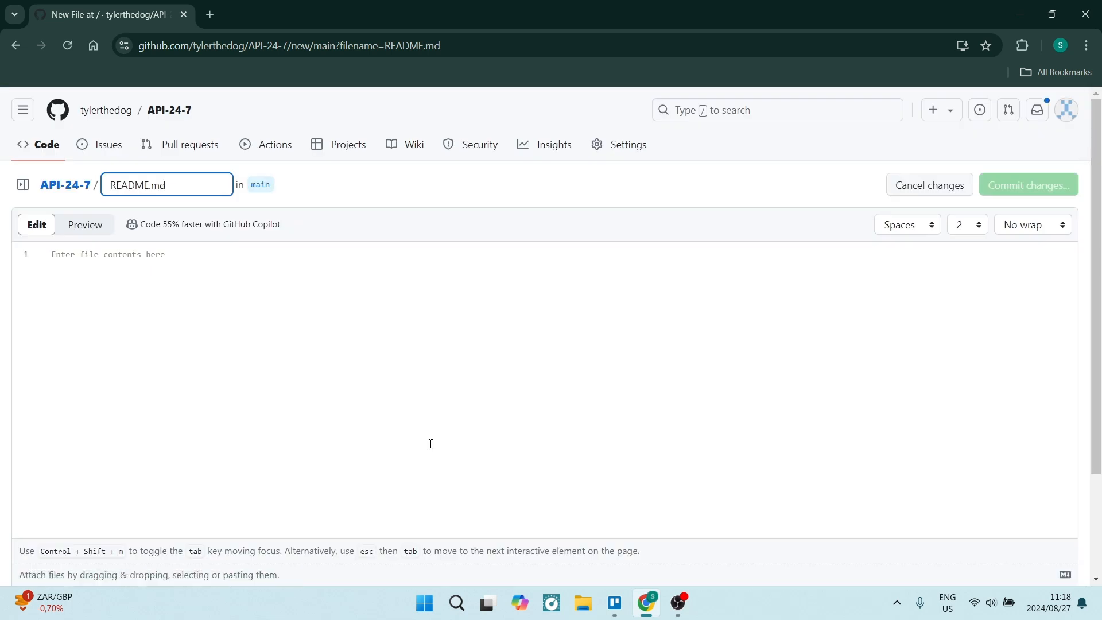
pyautogui.moveTo(273, 393)
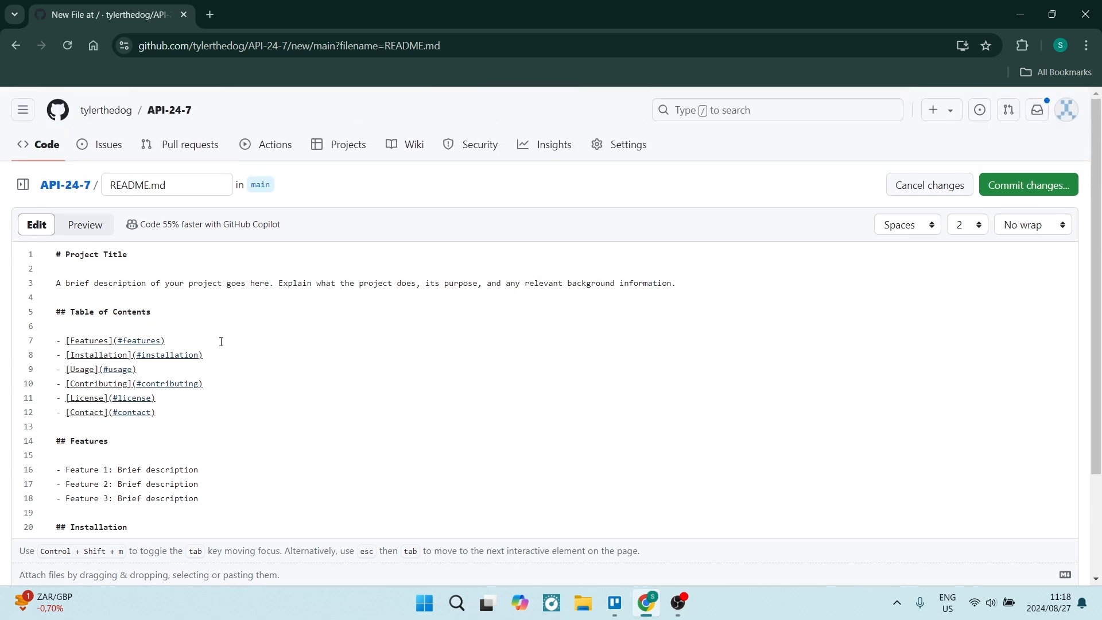
pyautogui.click(1026, 185)
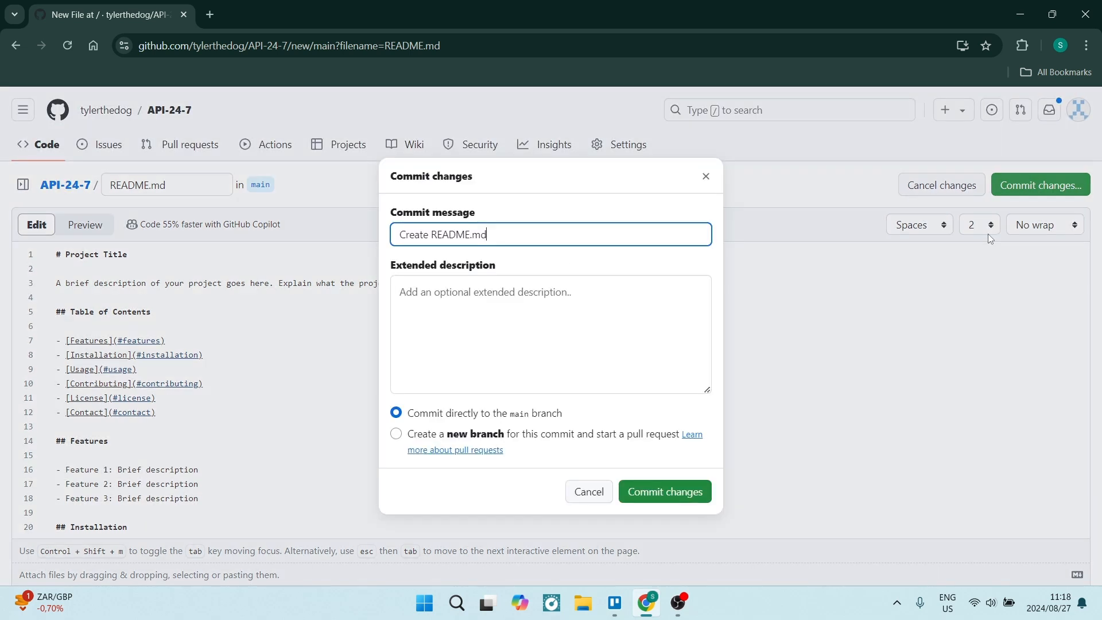
# Commit README.md directly to main with the message 'Create README.md'.
pyautogui.click(662, 490)
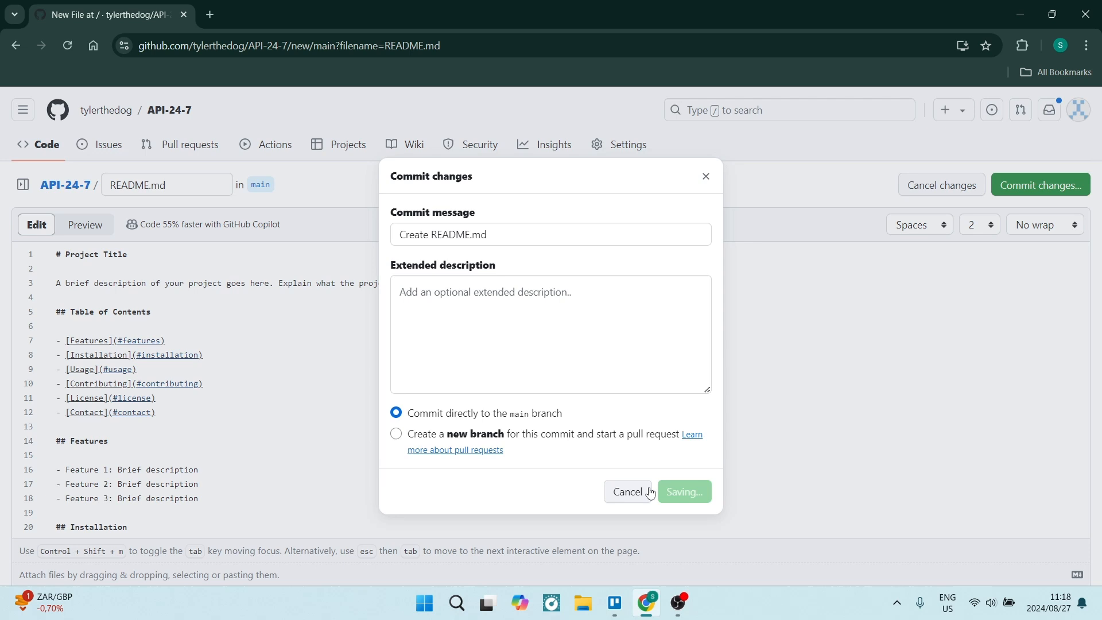
pyautogui.click(1039, 183)
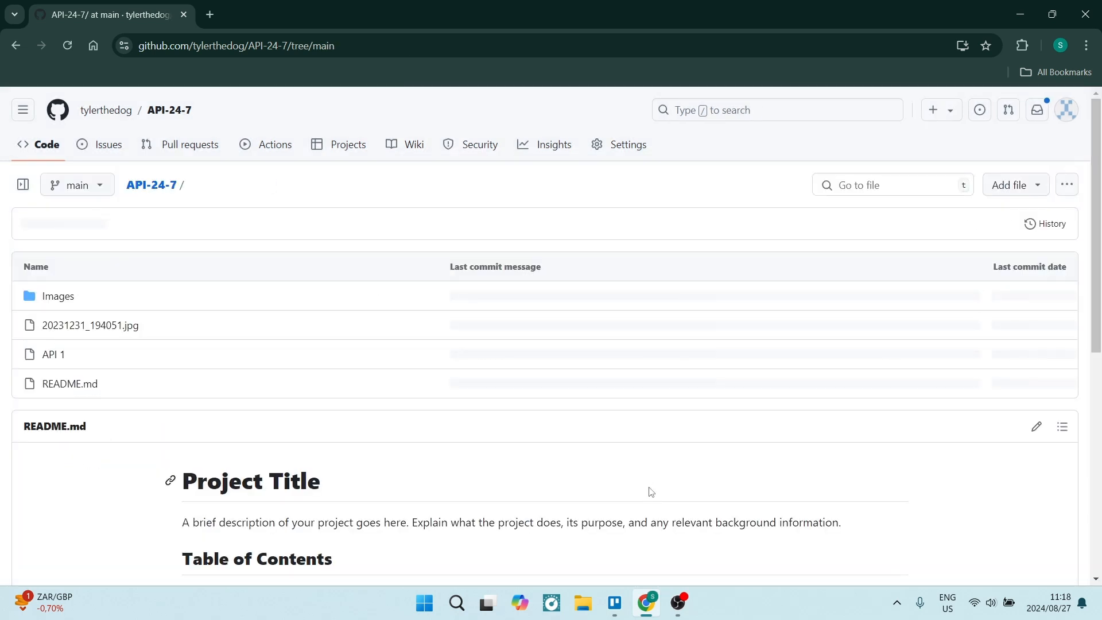